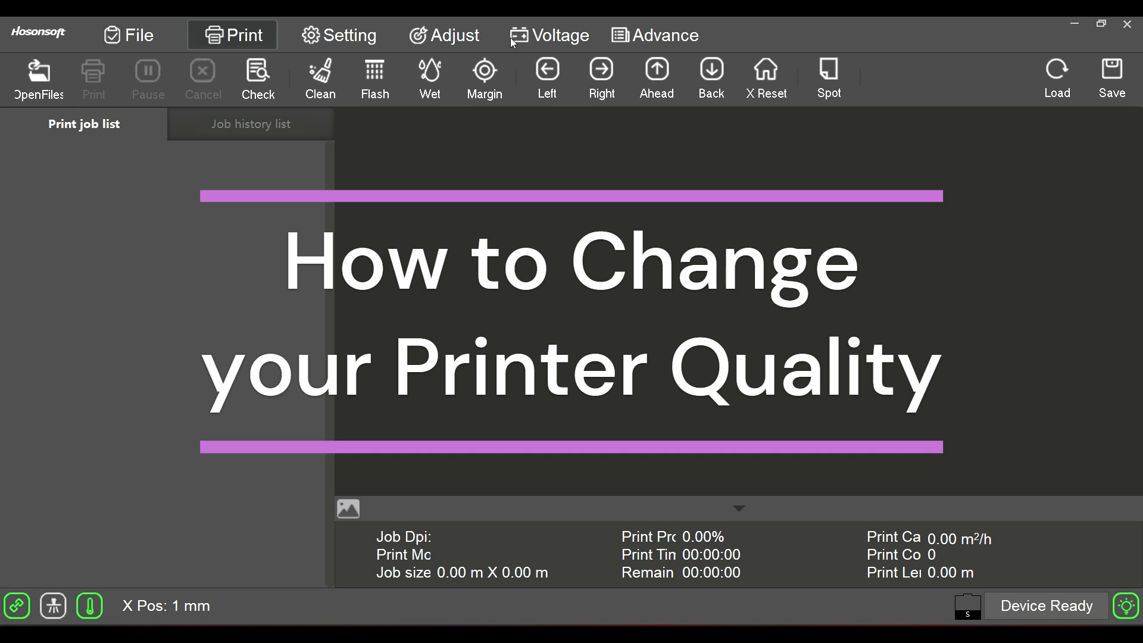
- Show the Setting page with print speed and eclosion parameters
left_click(337, 34)
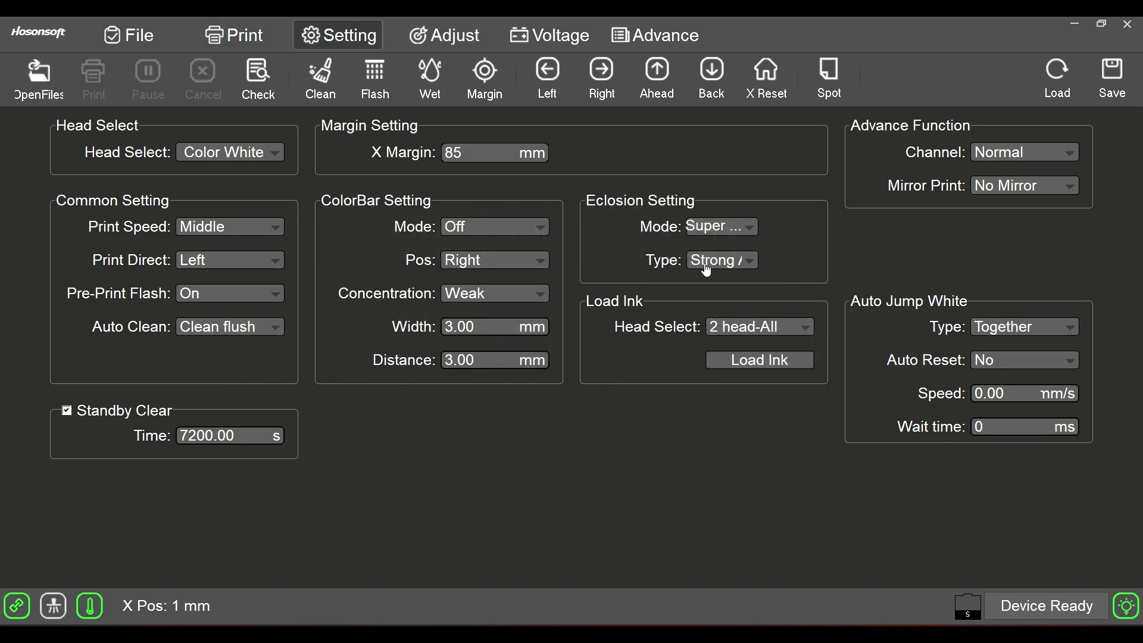
mouse_move(780, 297)
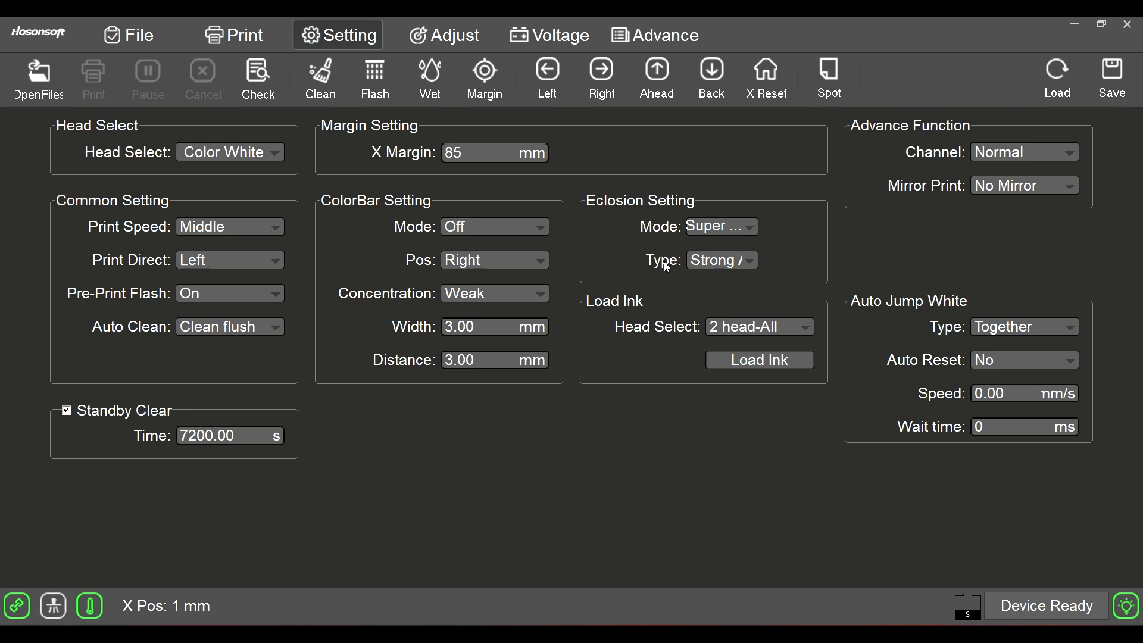
mouse_move(689, 238)
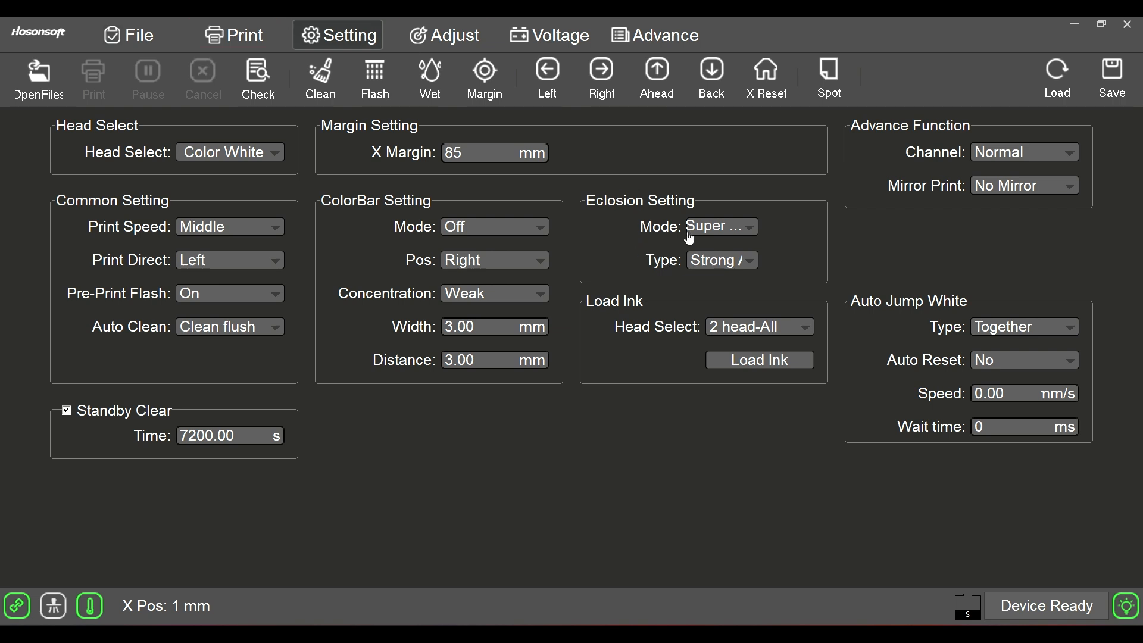
mouse_move(751, 266)
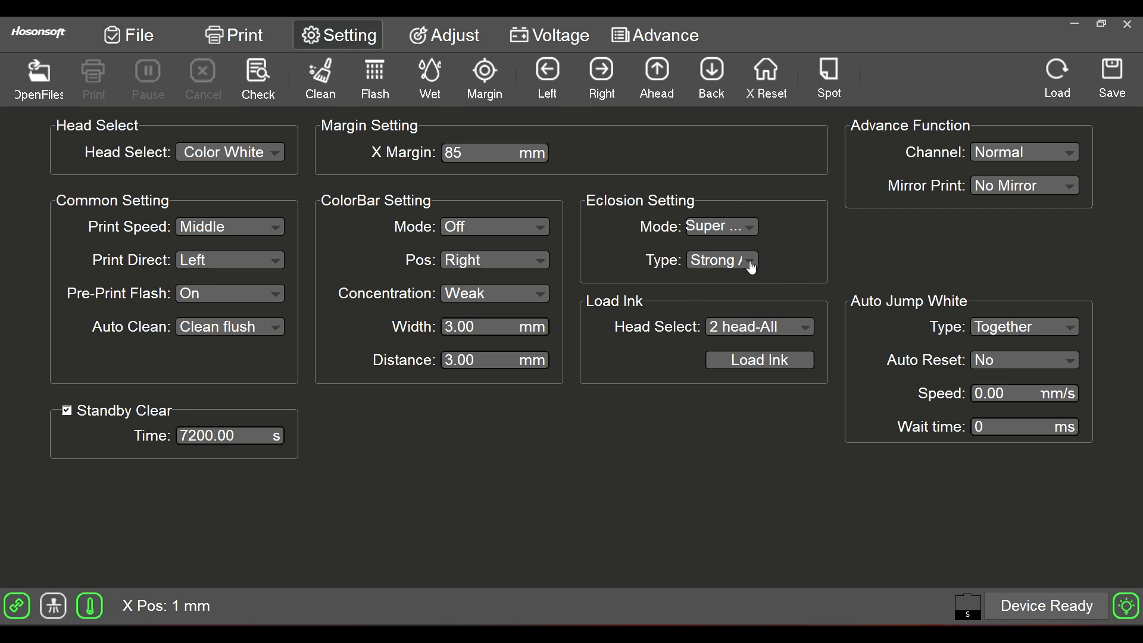
- List the eclosion modes Off, Light, Normal, Depth, Super Eclosion and Custom
left_click(720, 226)
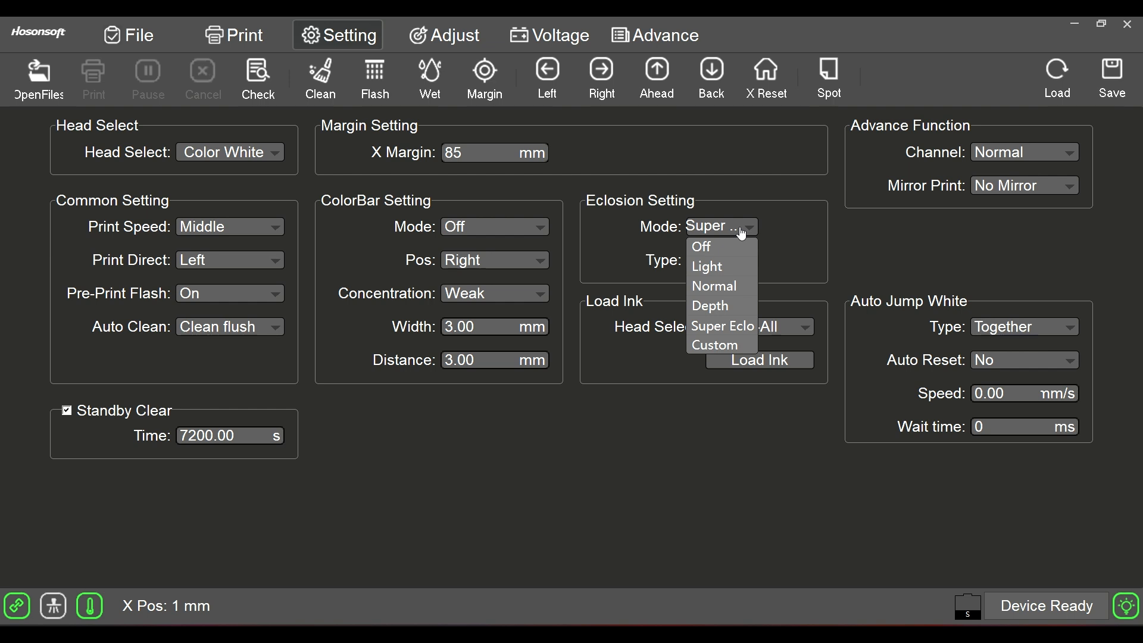
mouse_move(723, 286)
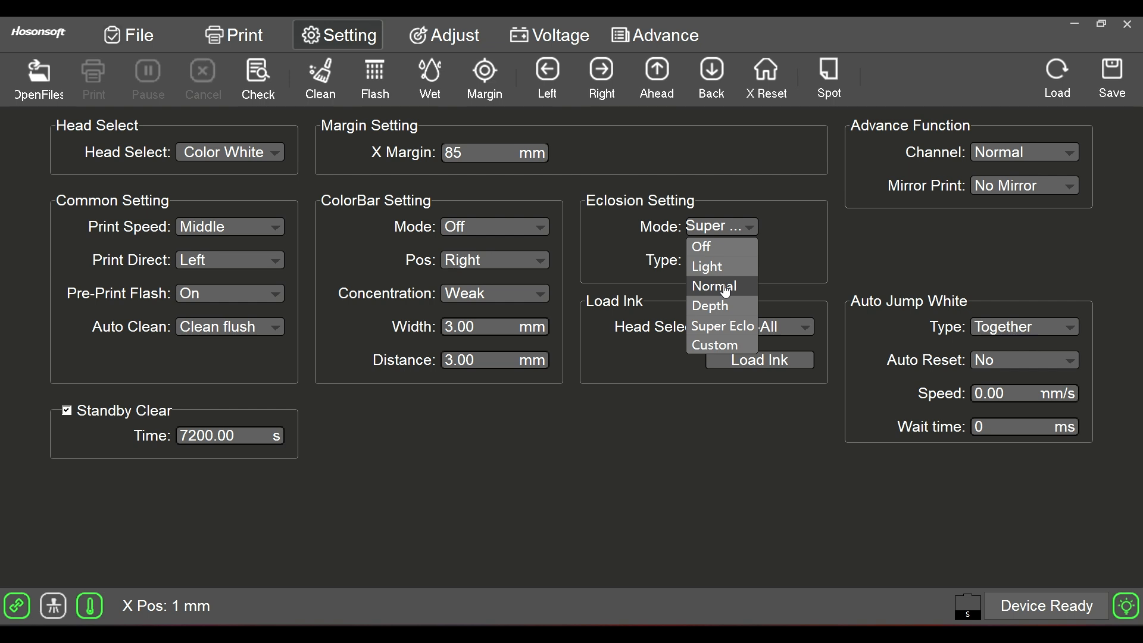
mouse_move(721, 346)
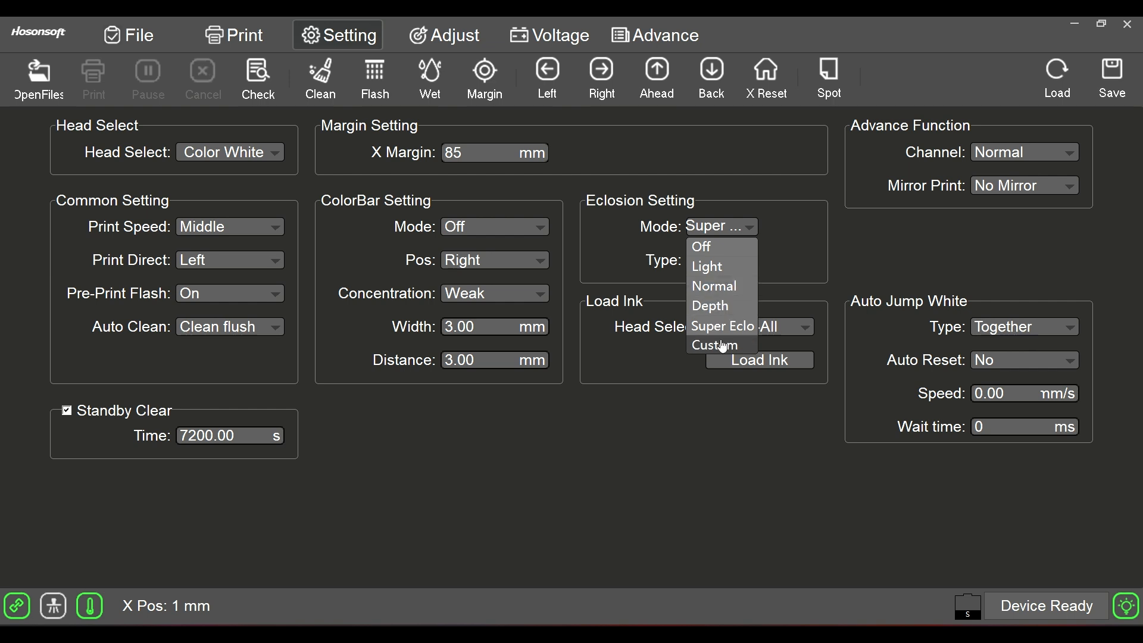
mouse_move(714, 286)
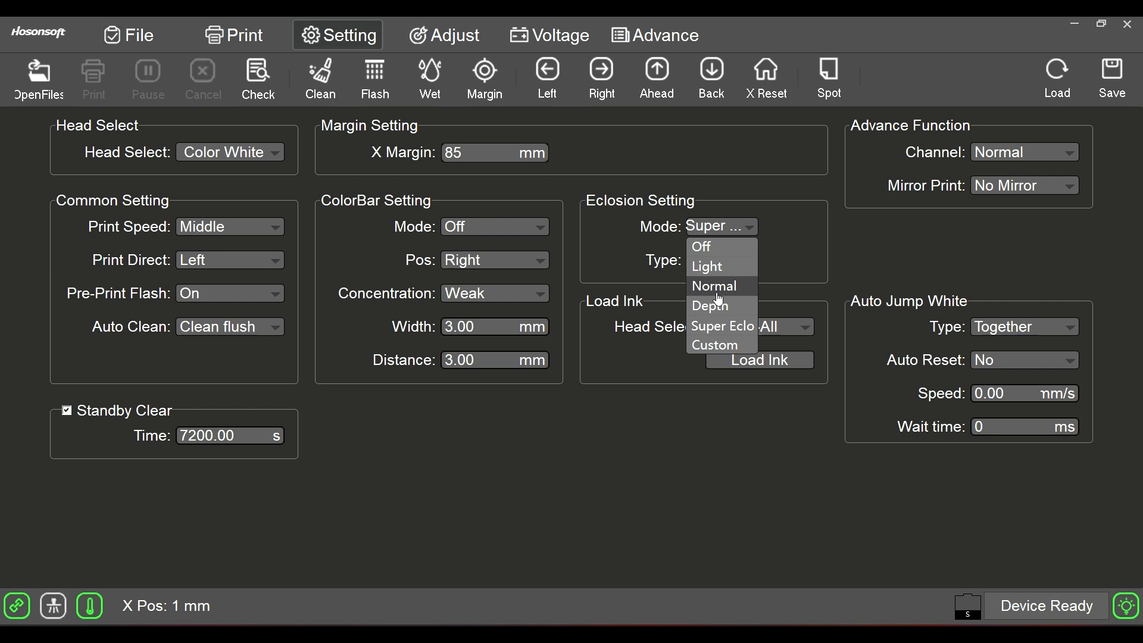
mouse_move(718, 255)
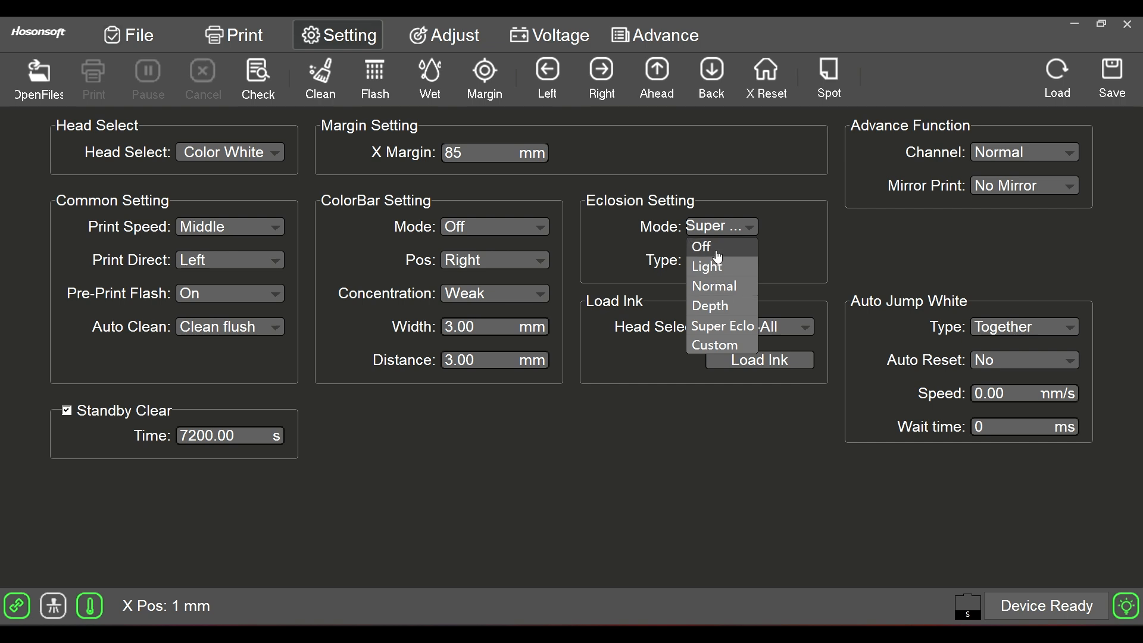
mouse_move(718, 306)
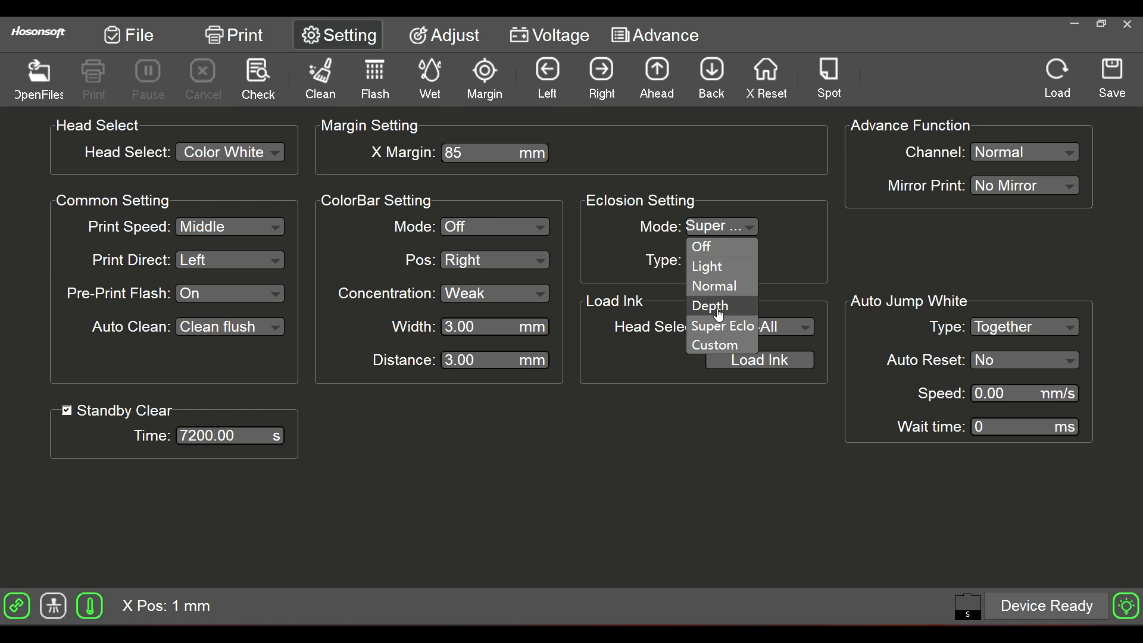
- Change the eclosion mode from Super to Depth, leaving the type as is
left_click(709, 306)
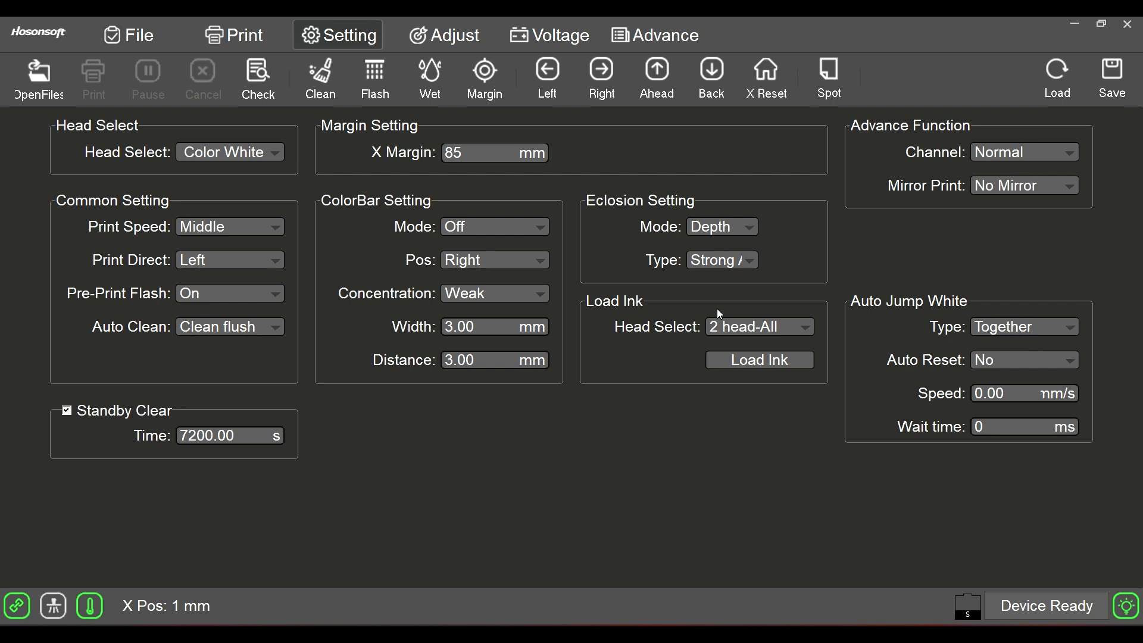
mouse_move(732, 229)
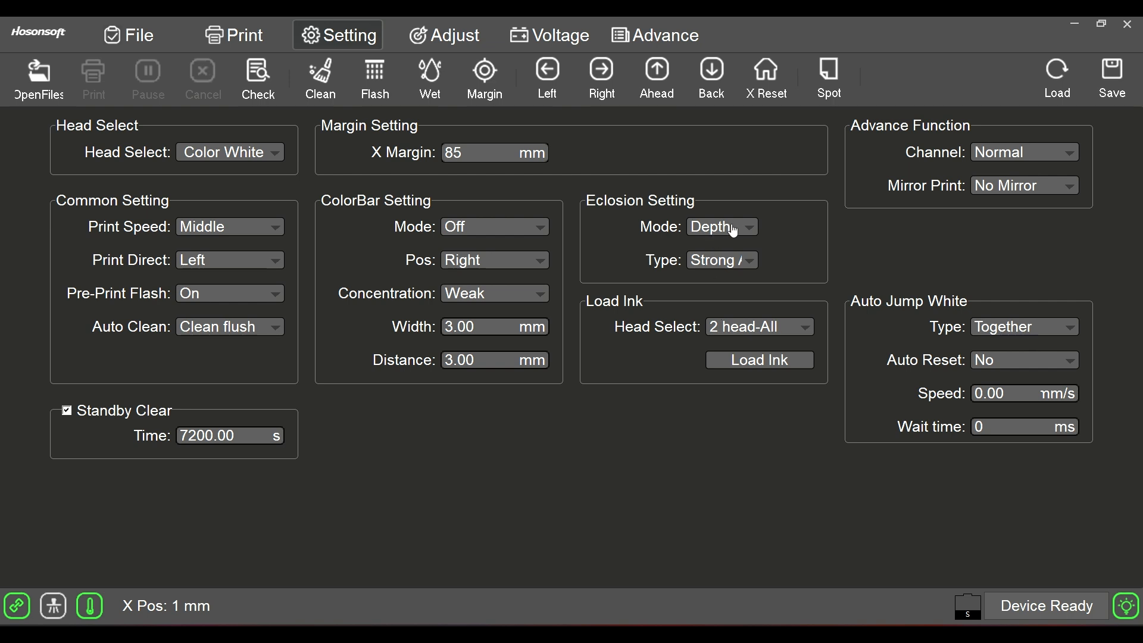
left_click(720, 226)
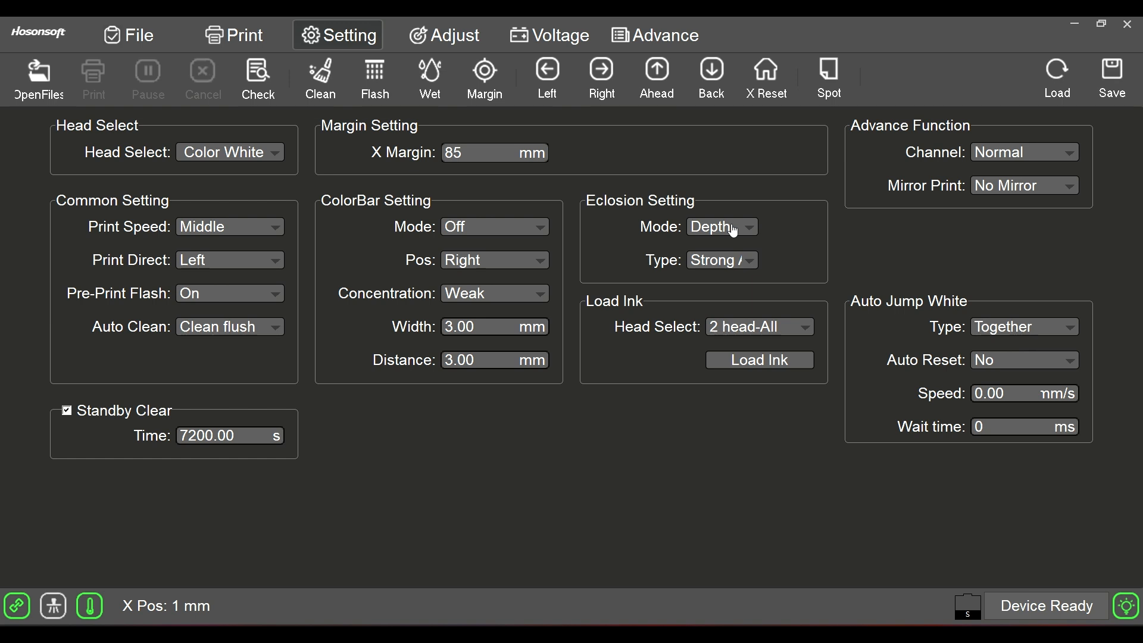
left_click(720, 226)
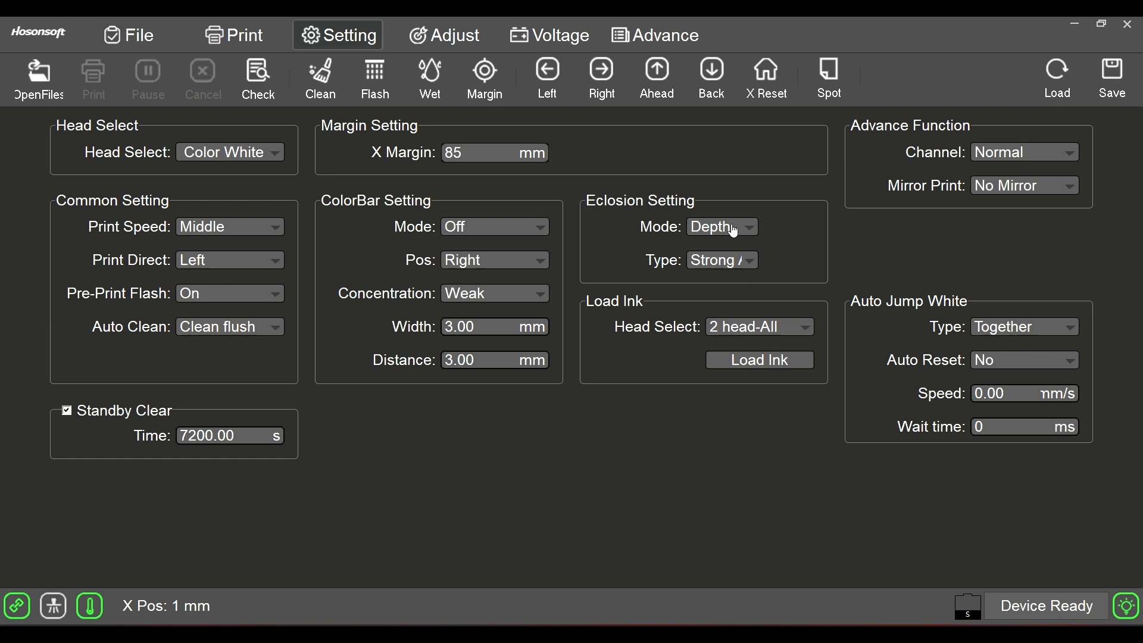
left_click(722, 261)
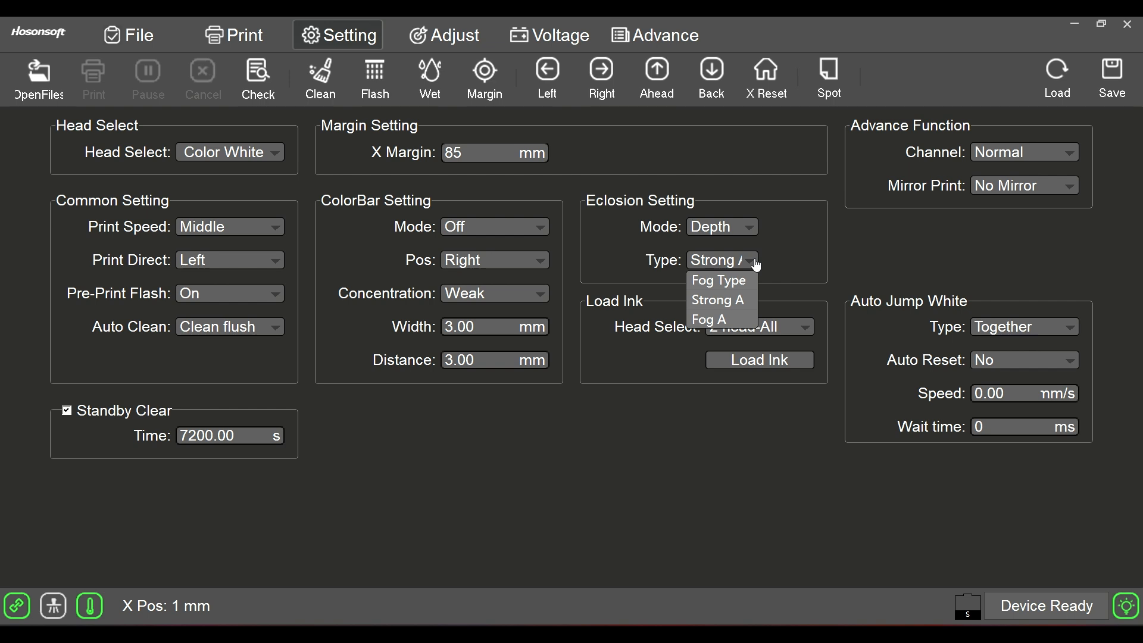
- Keep Strong A as the eclosion type under Depth mode
left_click(721, 261)
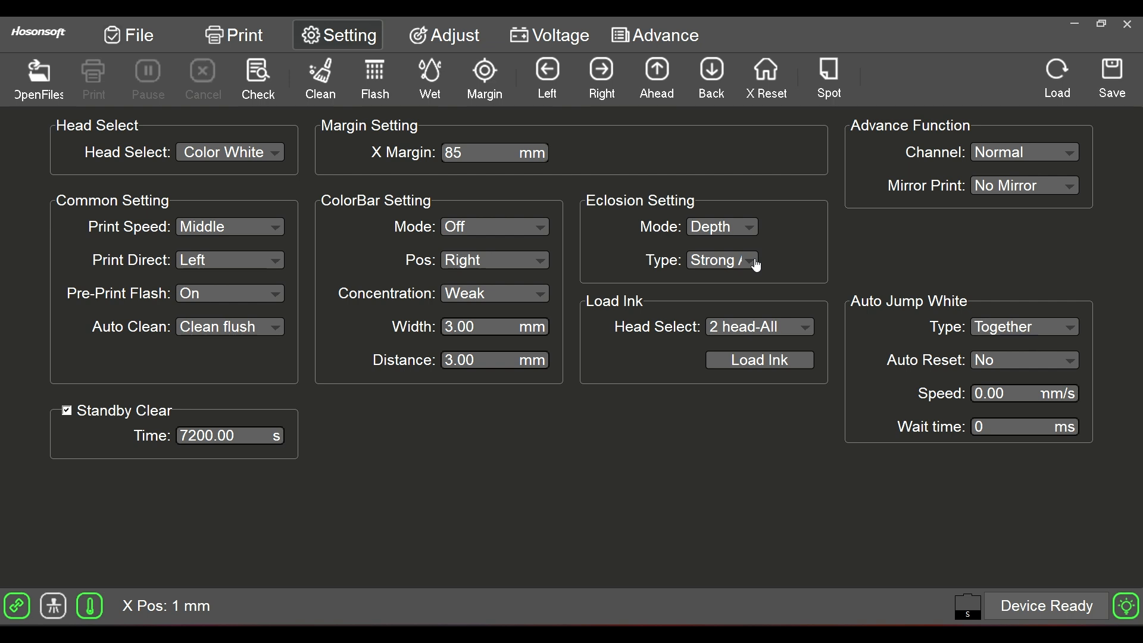
mouse_move(607, 174)
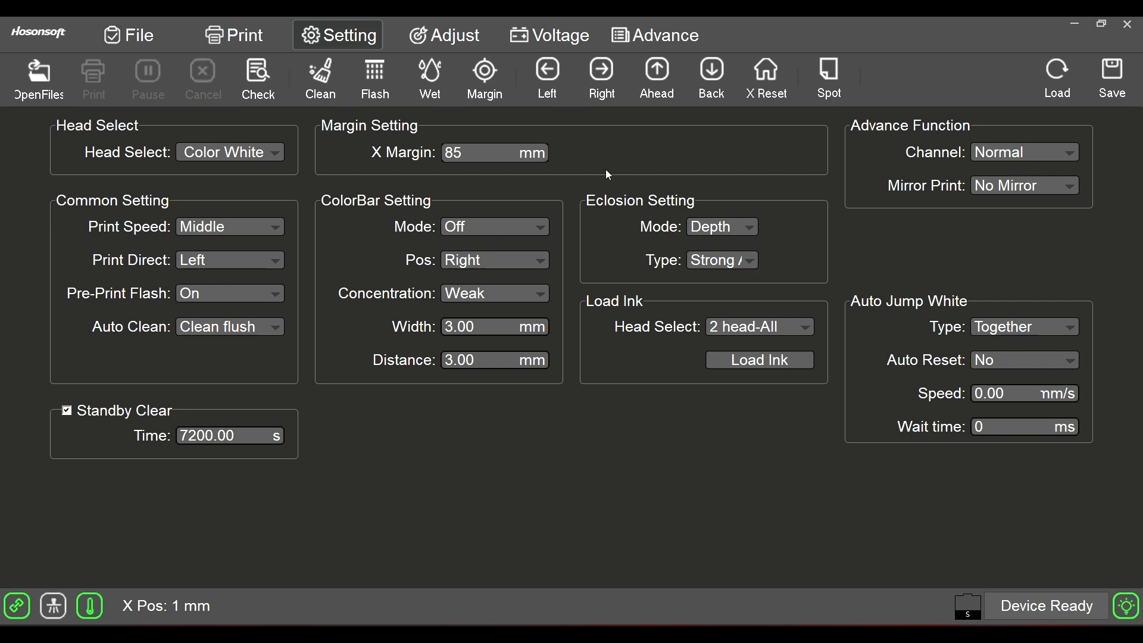
mouse_move(524, 51)
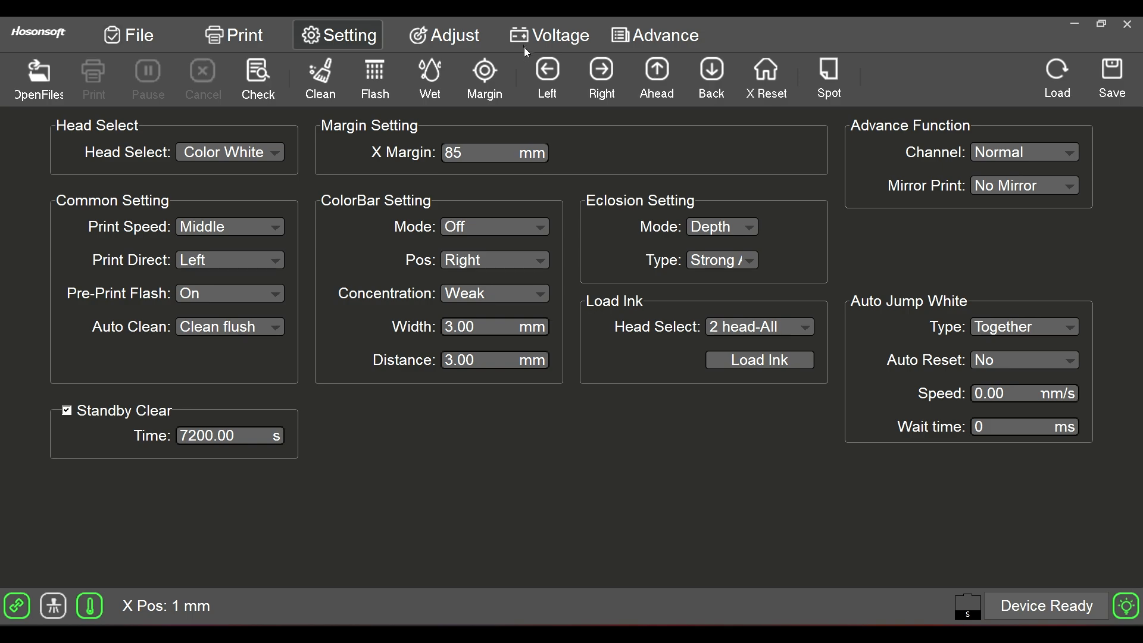